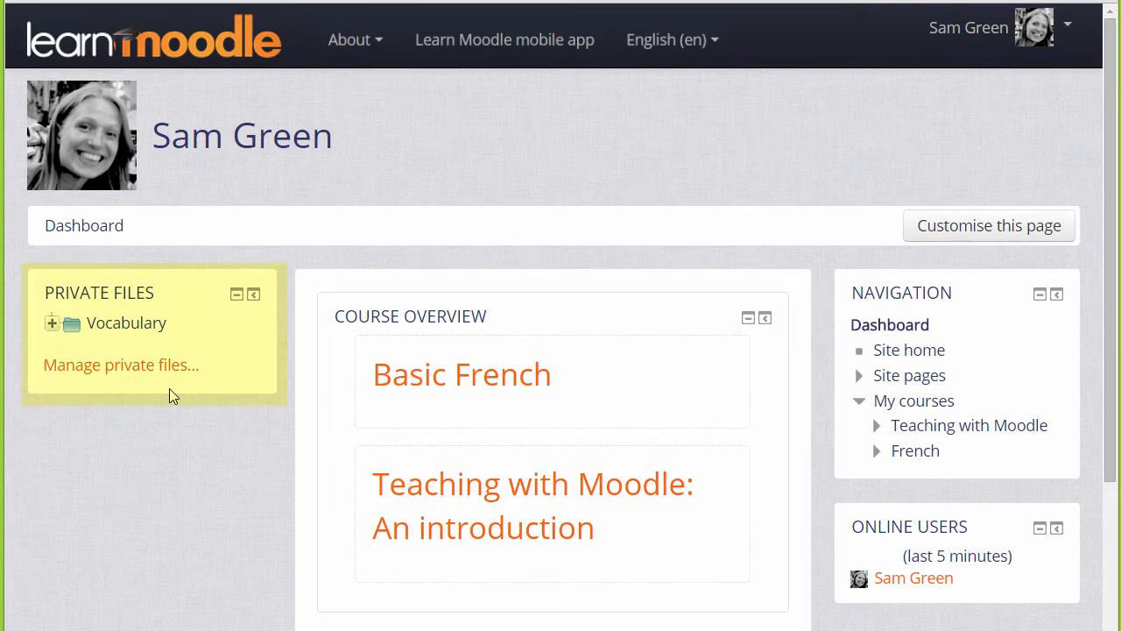
mouse_move(171, 381)
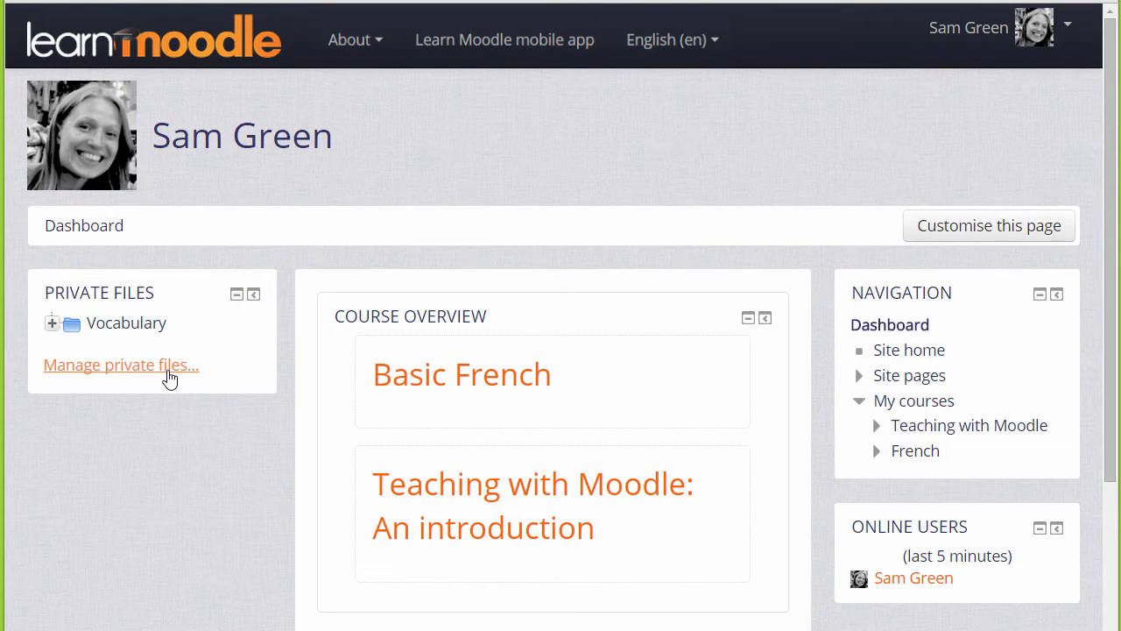
- Open Manage private files from the Dashboard's Private Files block
left_click(121, 365)
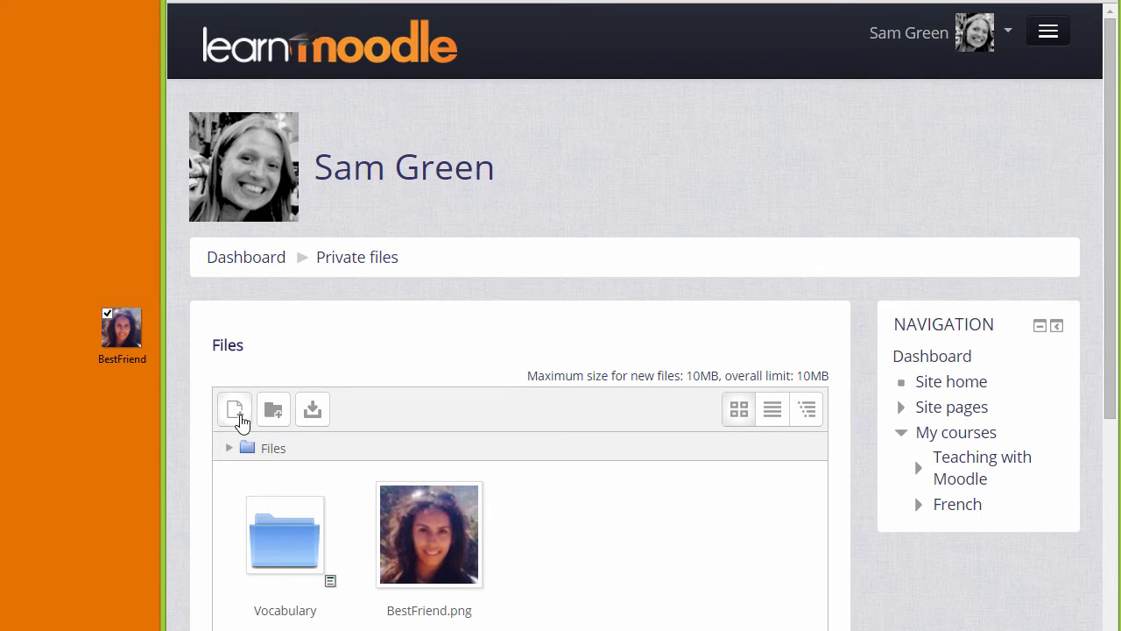
mouse_move(162, 414)
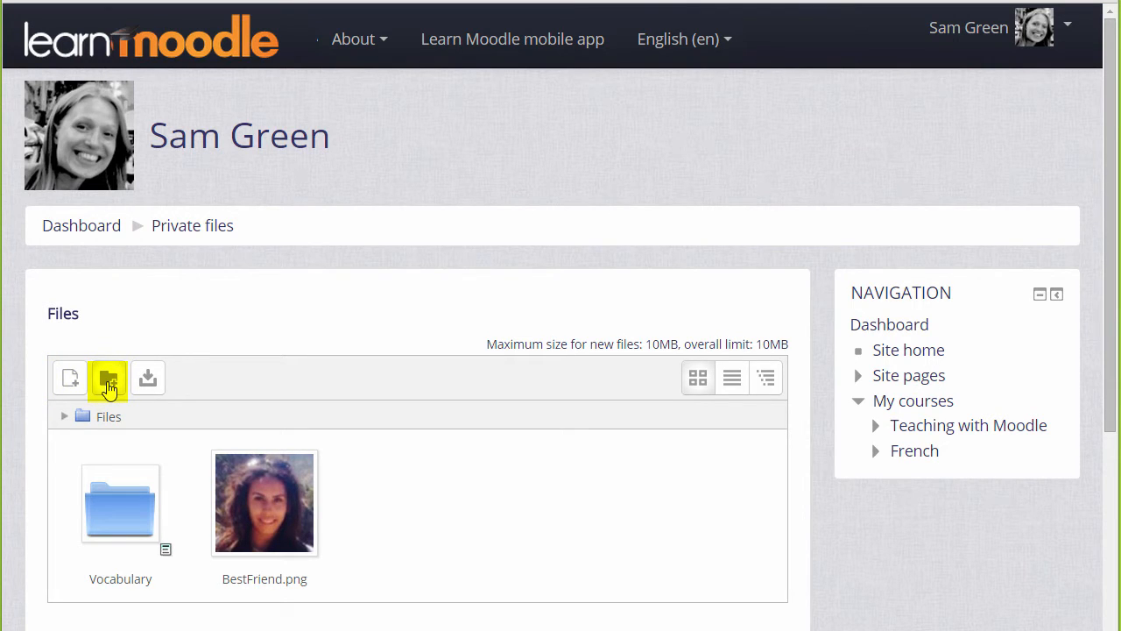
- Bring up the new-folder prompt, defaulting to 'New folder', in the private files manager
left_click(107, 378)
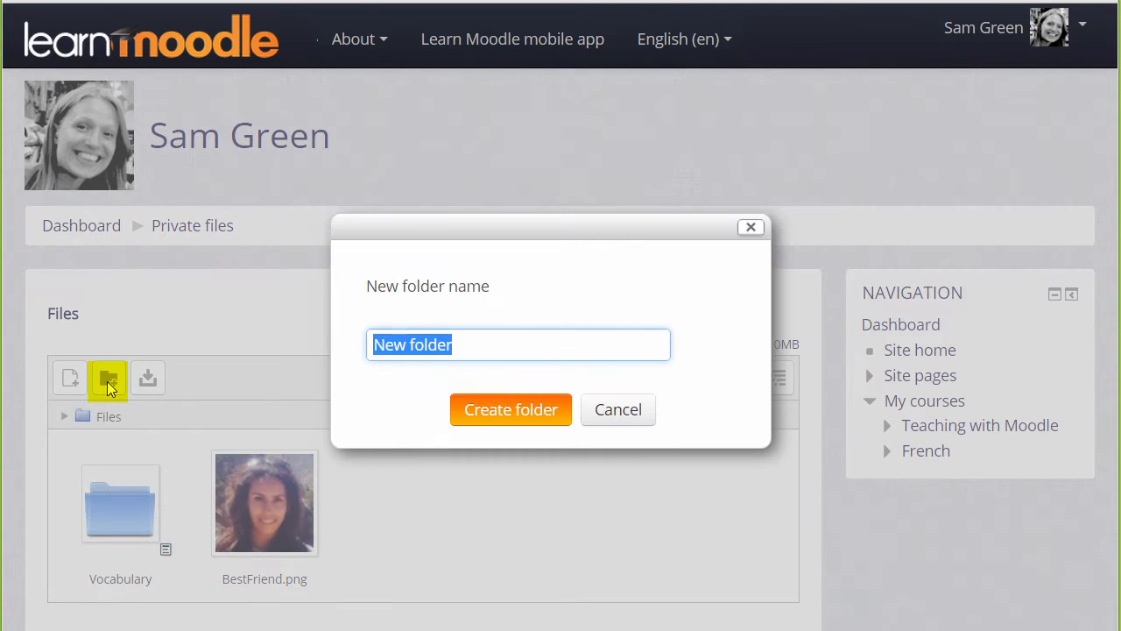
- Create a folder named 'Grammar' in Private files
type("Grammar")
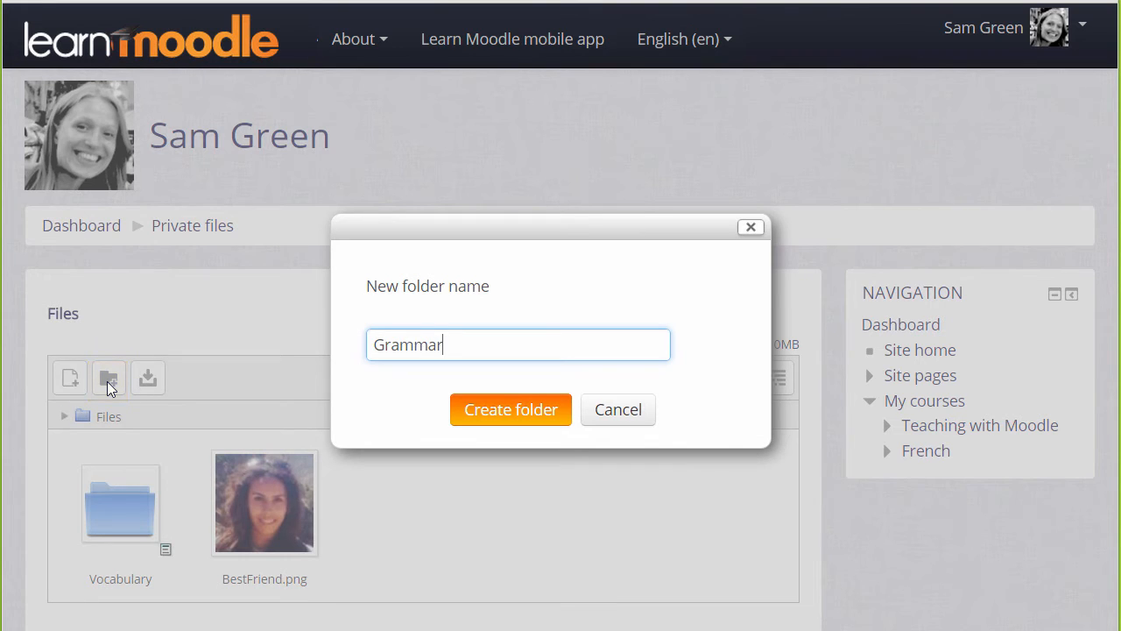
left_click(511, 409)
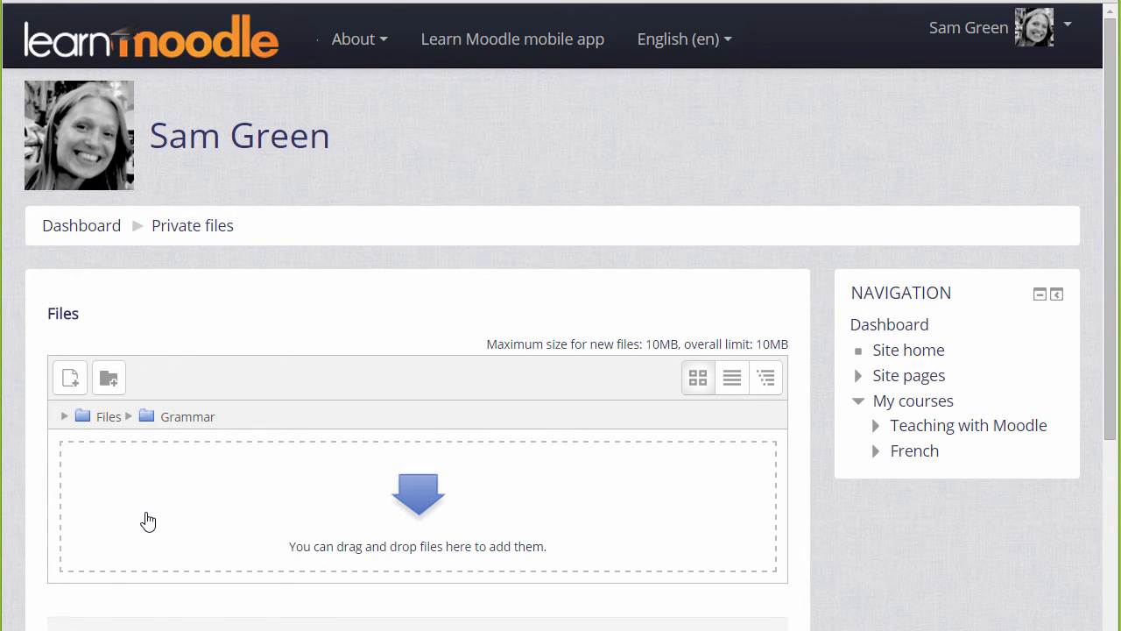
mouse_move(69, 377)
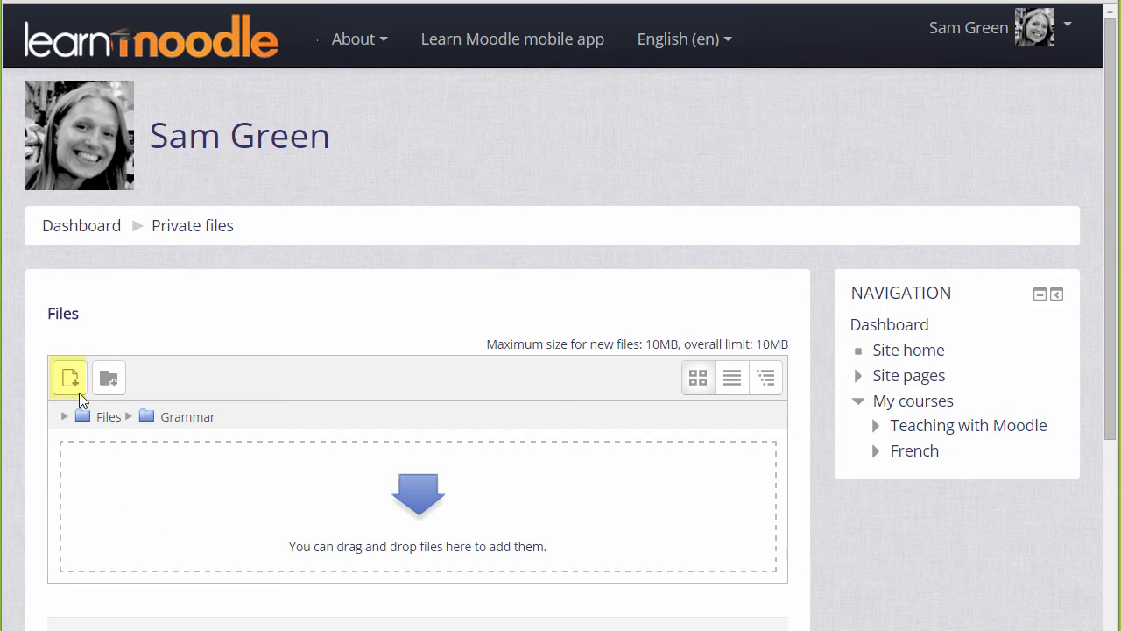
- Choose Grammar1.pdf from the computer as the attachment for the Grammar folder
left_click(69, 377)
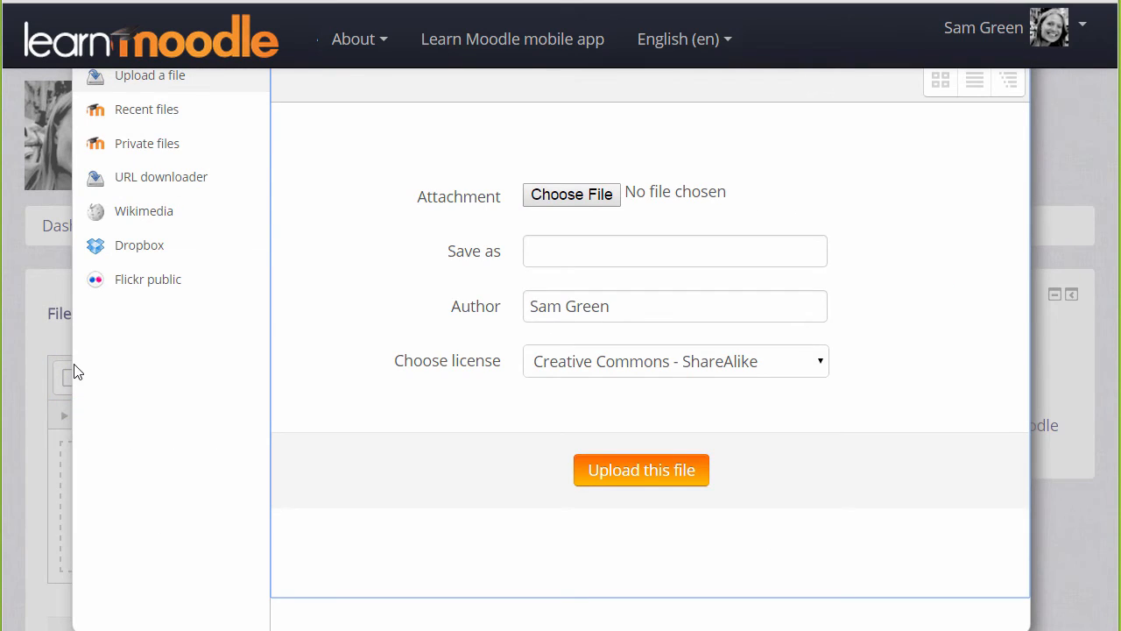
mouse_move(571, 194)
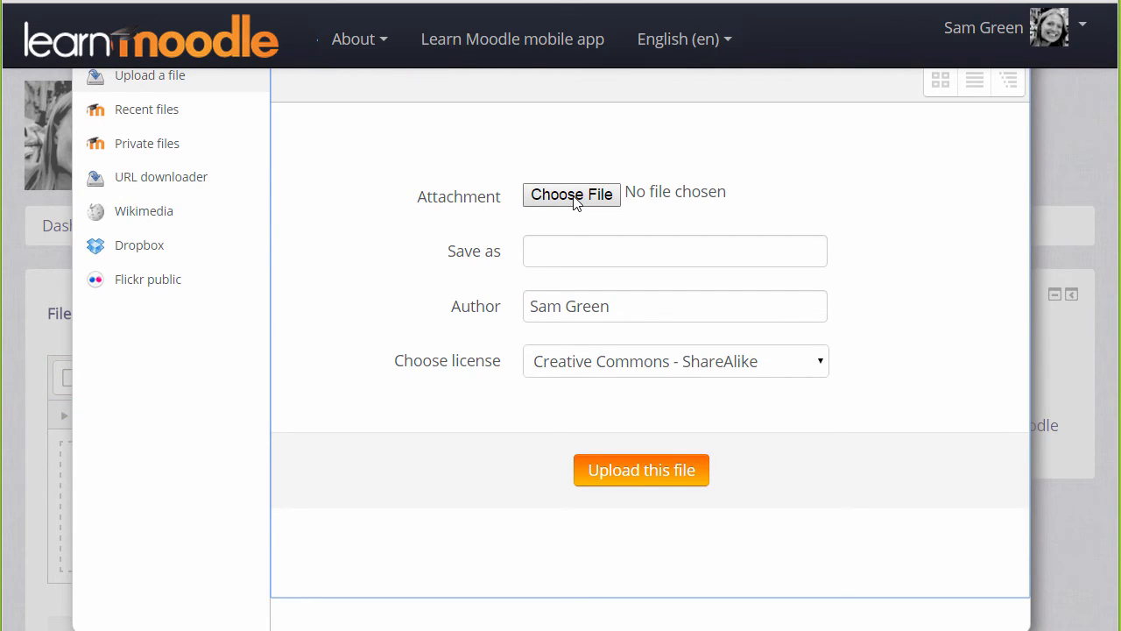
left_click(571, 194)
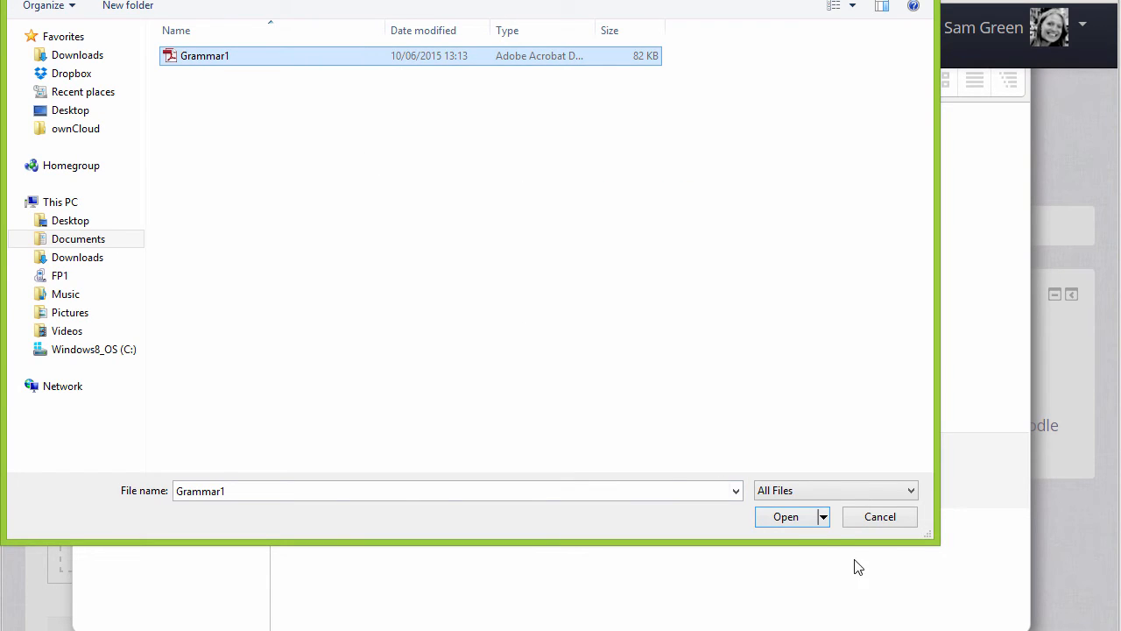
left_click(786, 516)
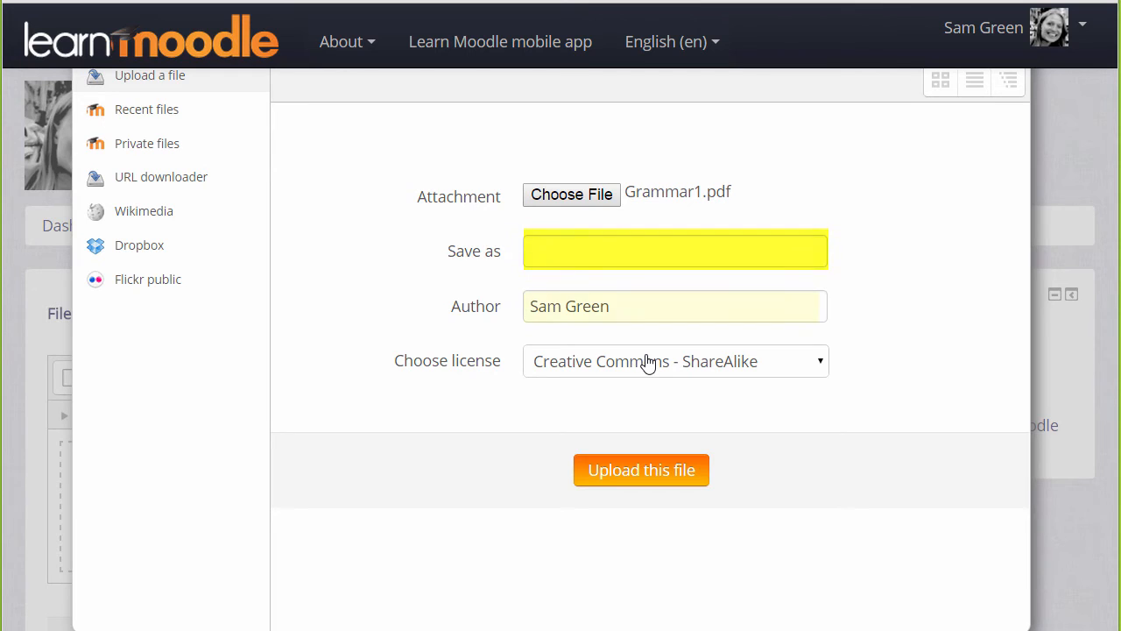
left_click(674, 251)
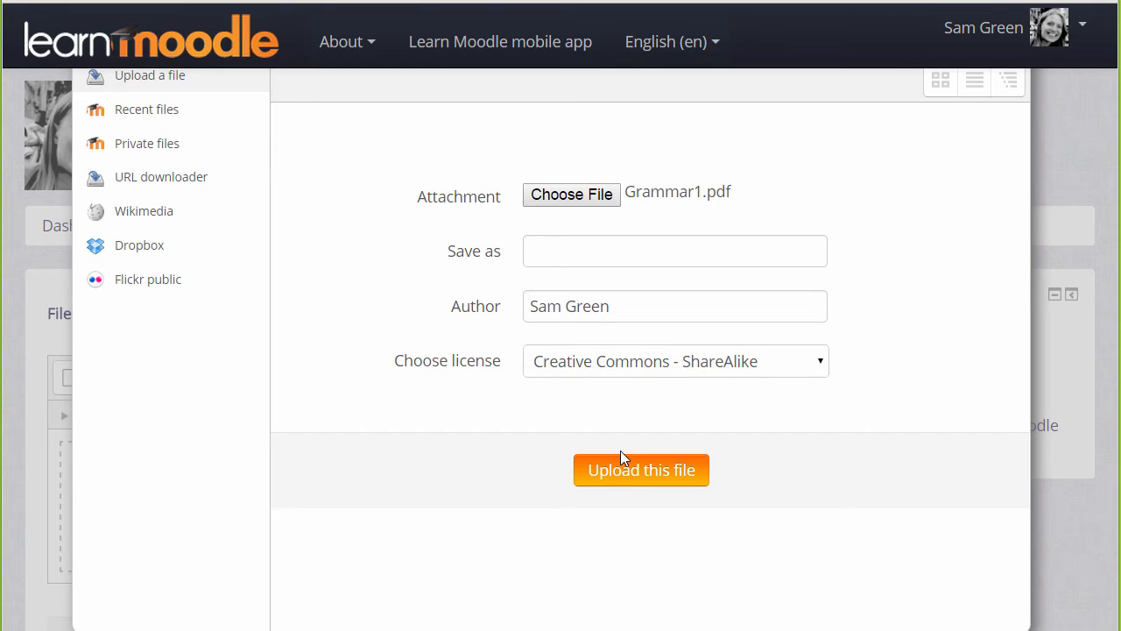
- Upload Grammar1.pdf into Grammar, save the changes, and reopen private file management
left_click(640, 470)
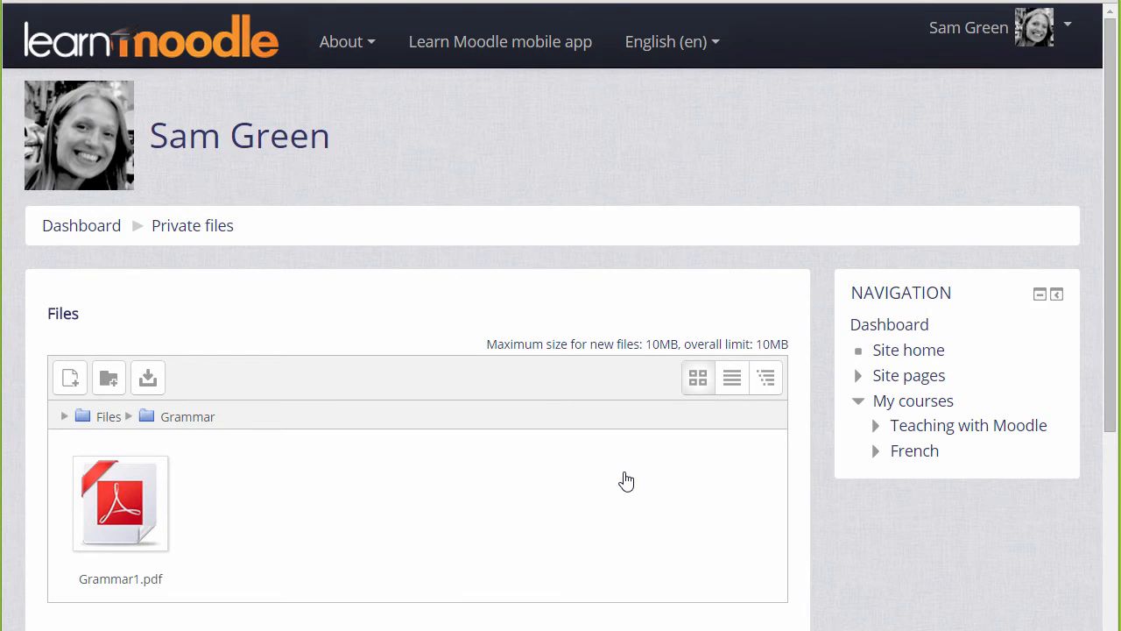
scroll("down", 3)
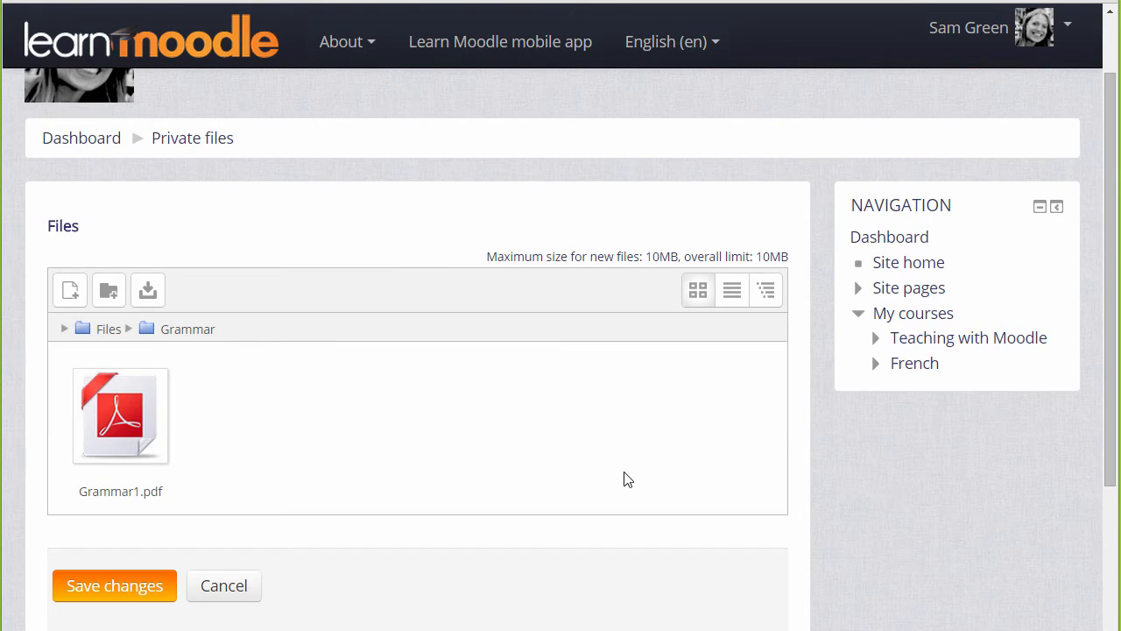
mouse_move(114, 585)
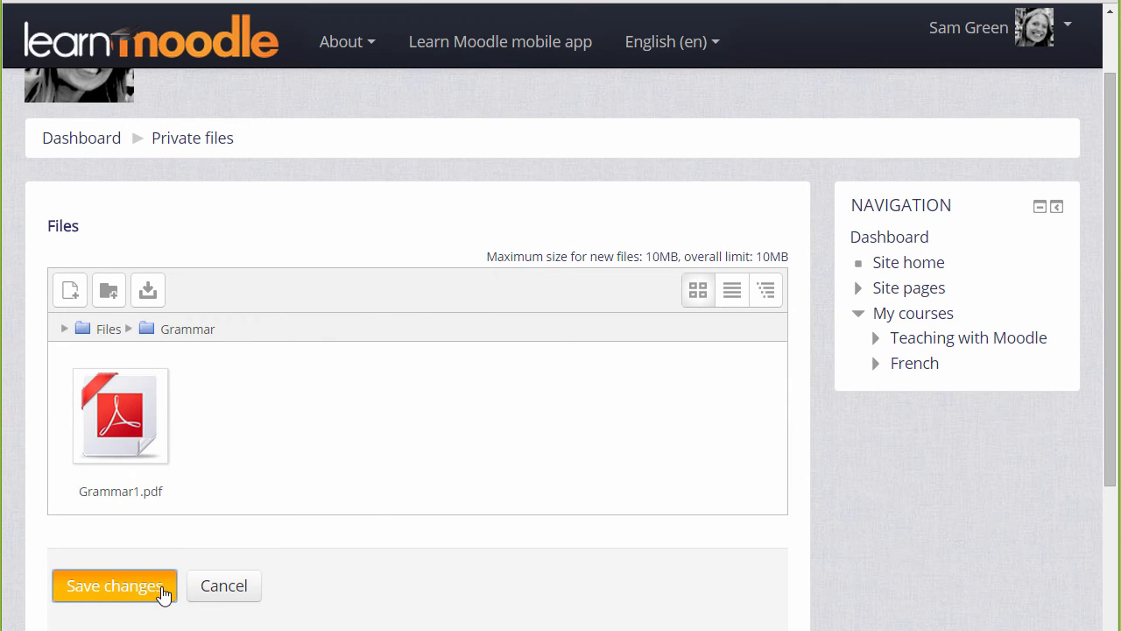
left_click(114, 585)
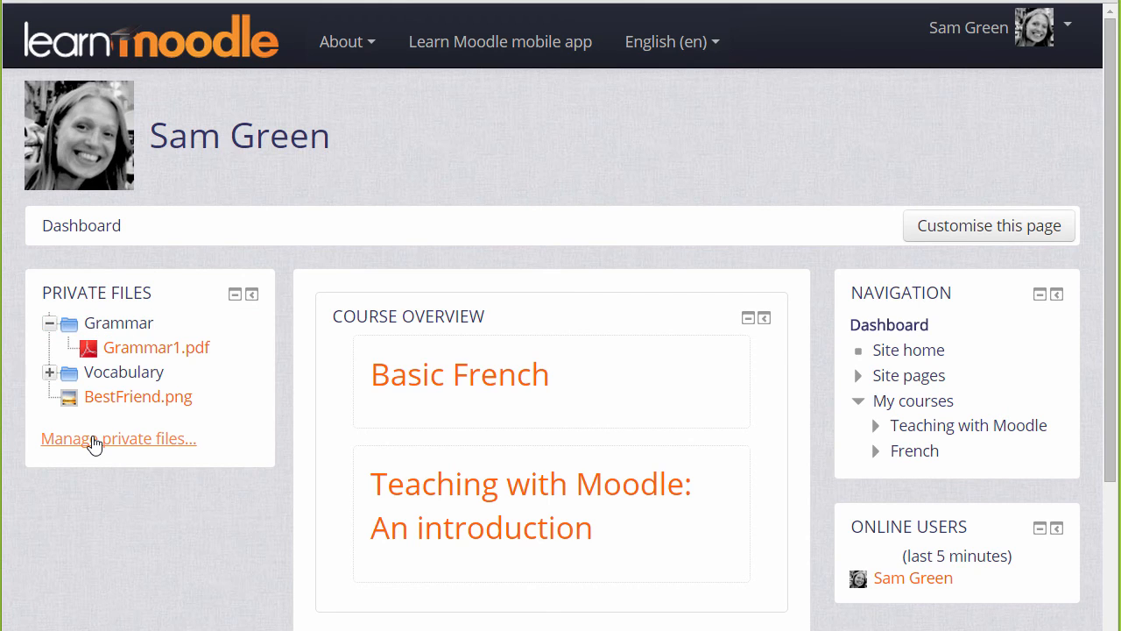
left_click(119, 438)
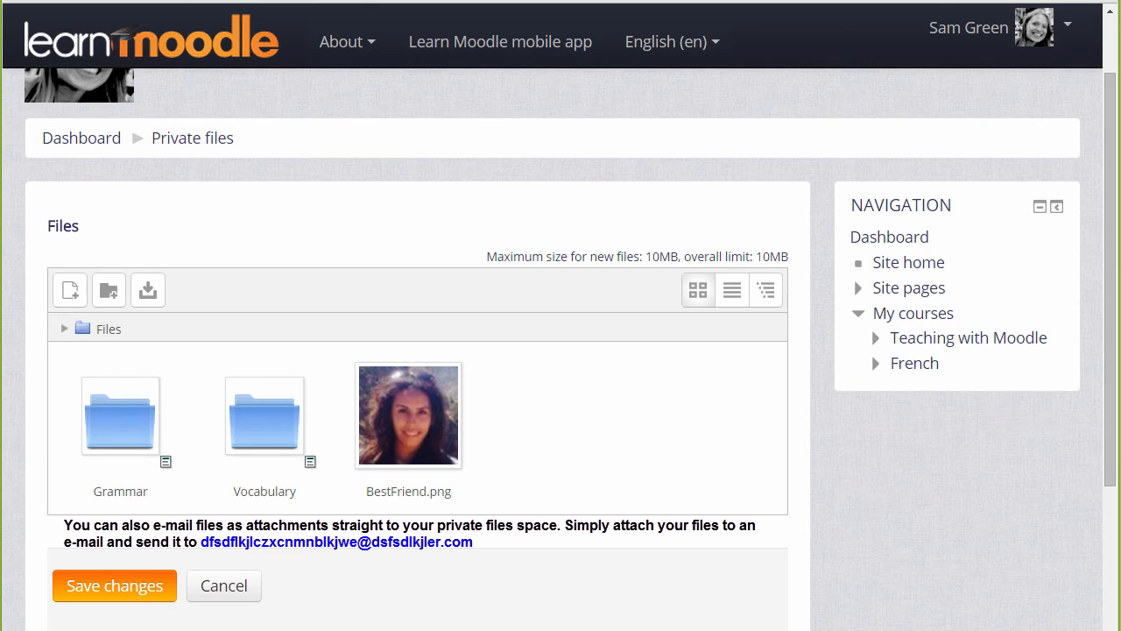